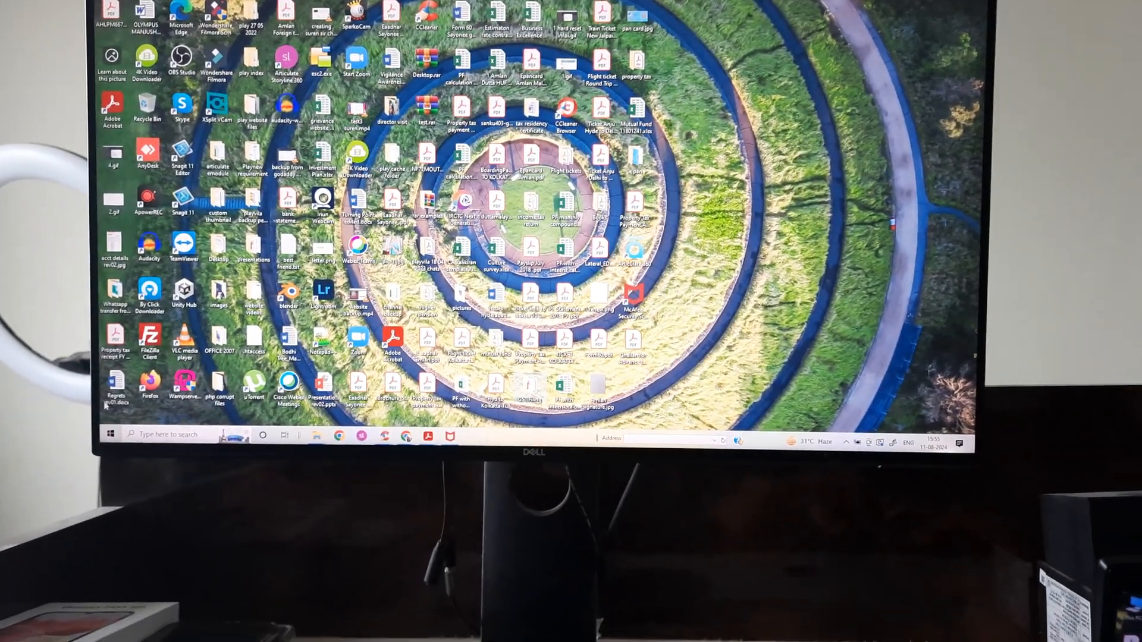
Launch Windows Settings from the Start menu to reach its home page
{"action": "left_click", "coordinate": [109, 435]}
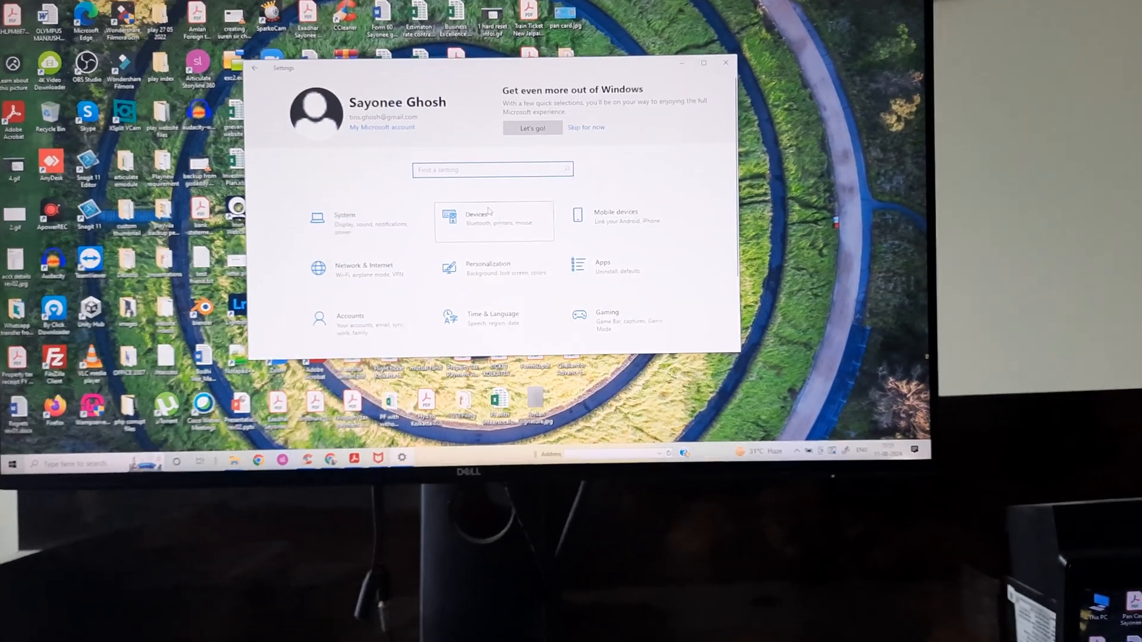
Go to Devices > Printers & scanners and show the Brother HL-L2350DW print queue
{"action": "left_click", "coordinate": [494, 221]}
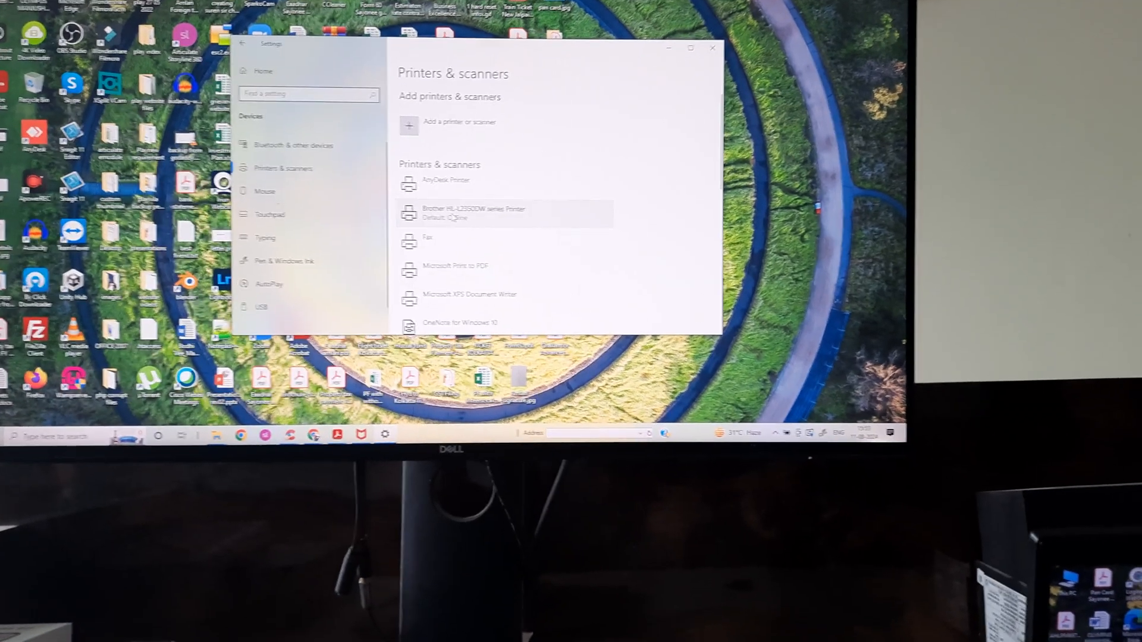
{"action": "left_click", "coordinate": [502, 212]}
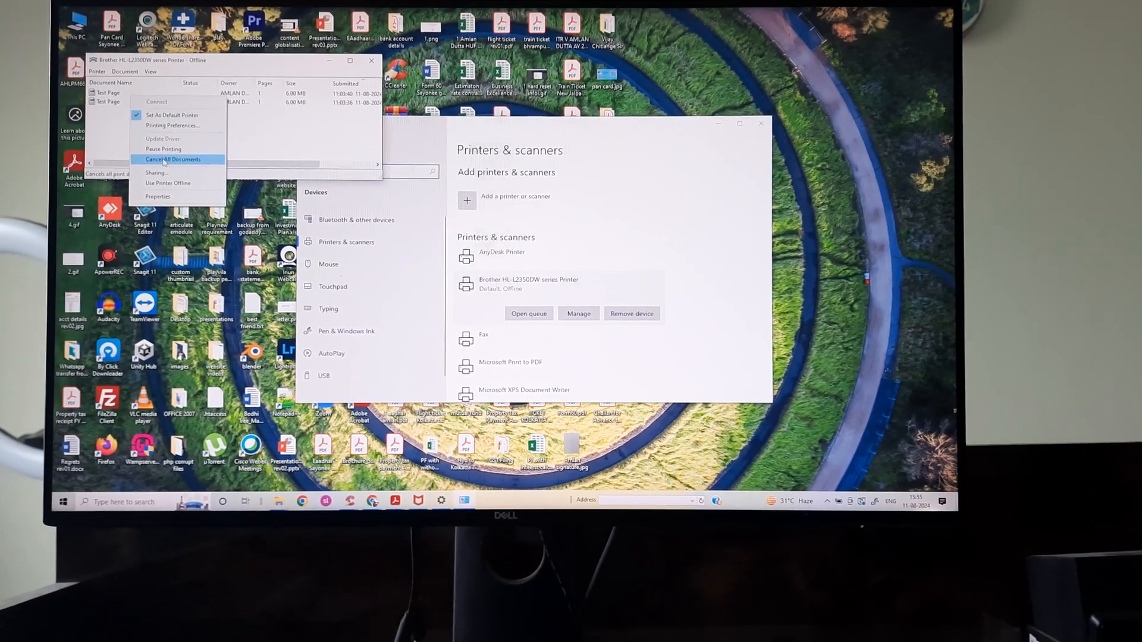
Cancel all queued Test Page documents for the Brother HL-L2350DW and confirm with Yes
{"action": "left_click", "coordinate": [173, 158]}
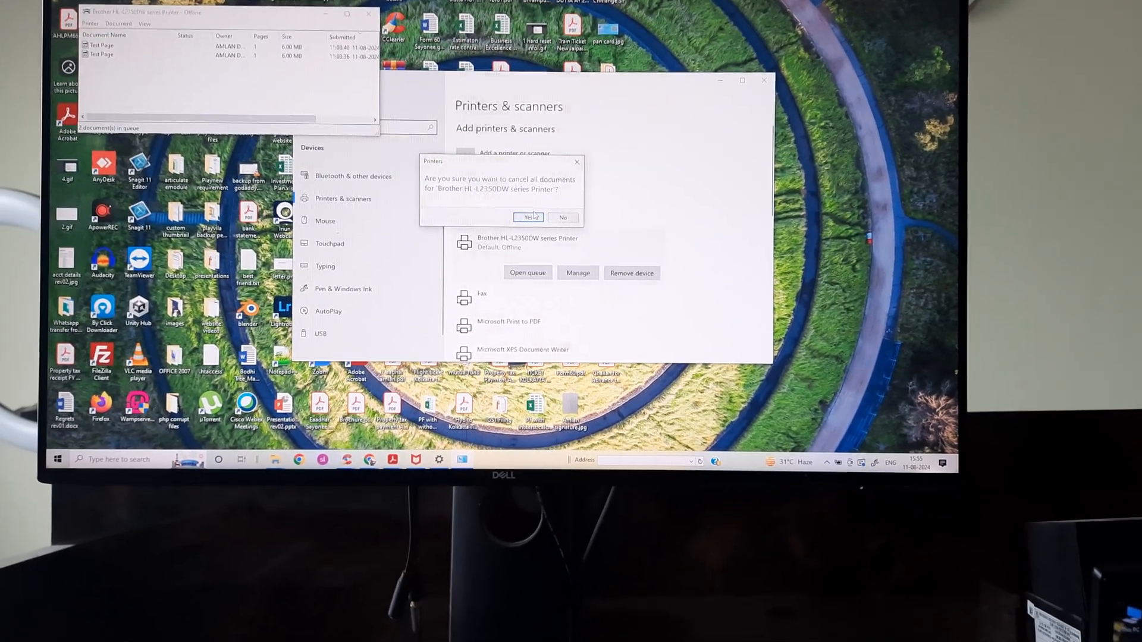
{"action": "left_click", "coordinate": [527, 217]}
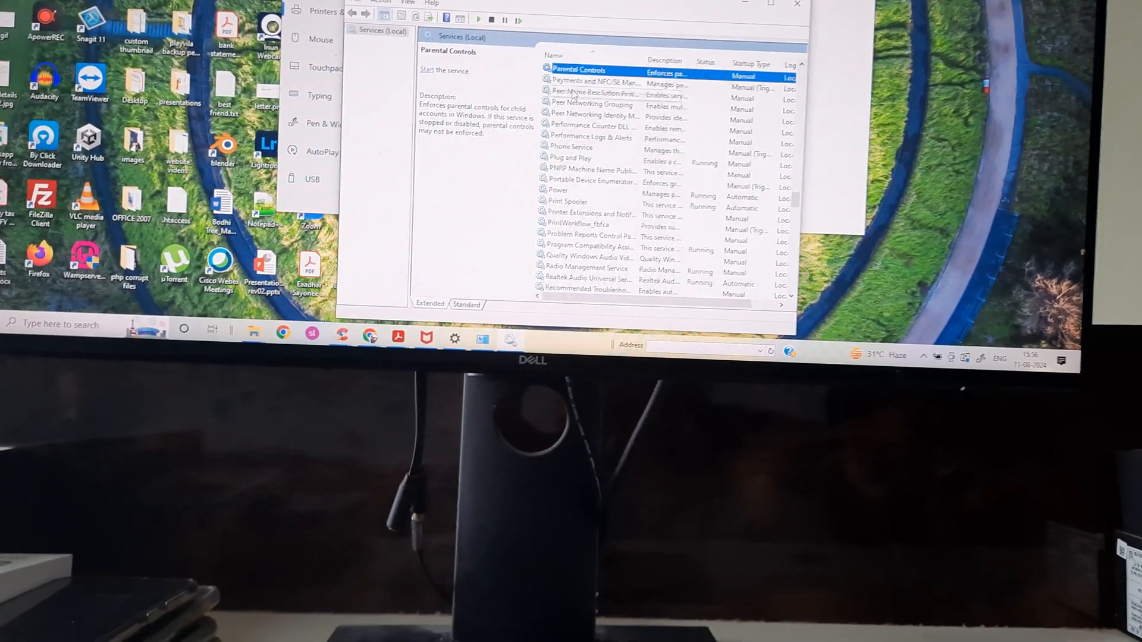
Select Print Spooler in services.msc and stop it from its context menu
{"action": "left_click", "coordinate": [590, 162]}
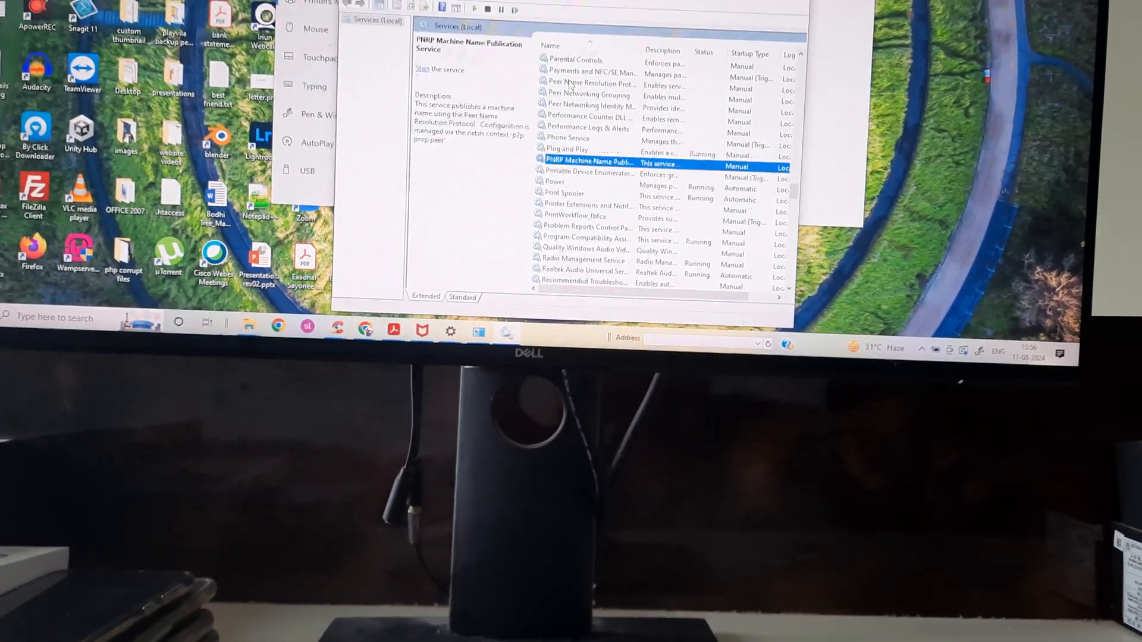
{"action": "left_click", "coordinate": [570, 184]}
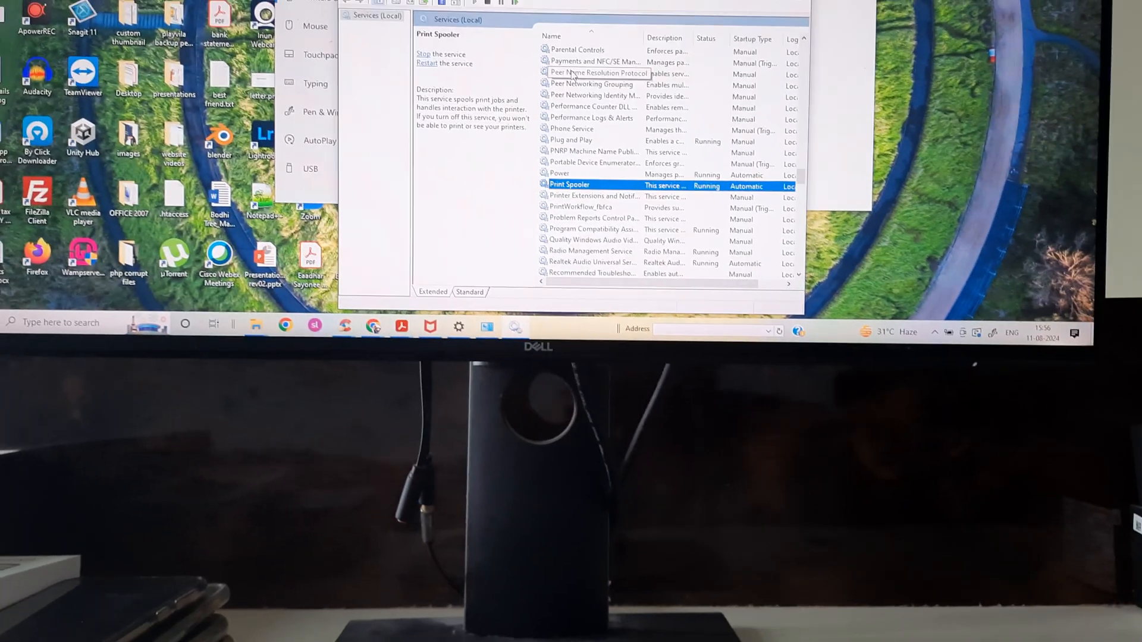
{"action": "right_click", "coordinate": [570, 186]}
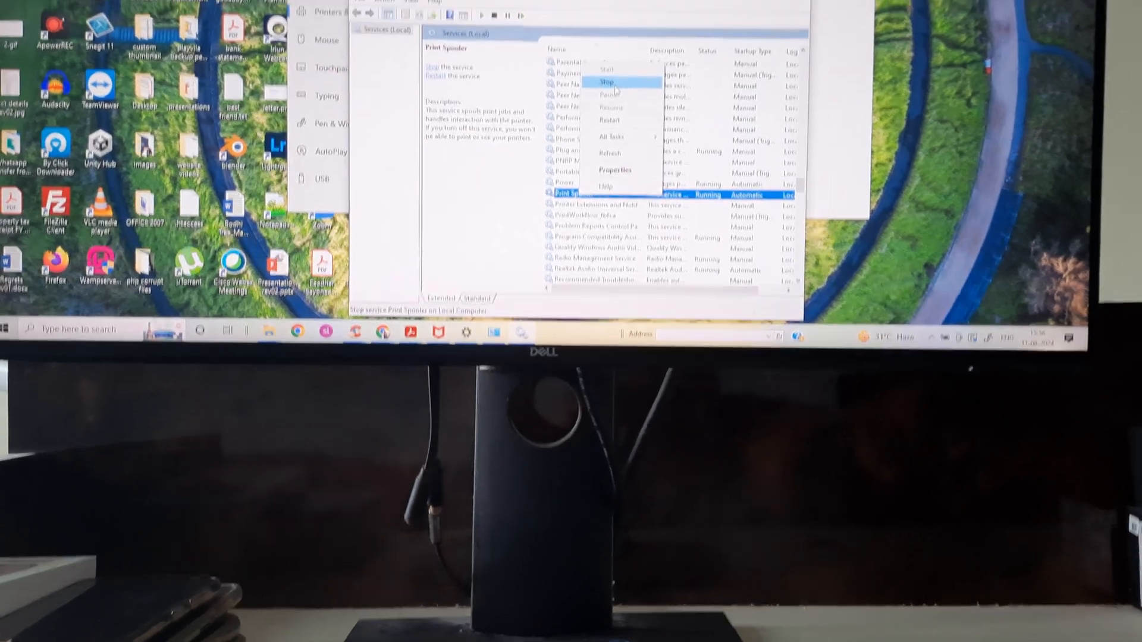
{"action": "left_click", "coordinate": [607, 82]}
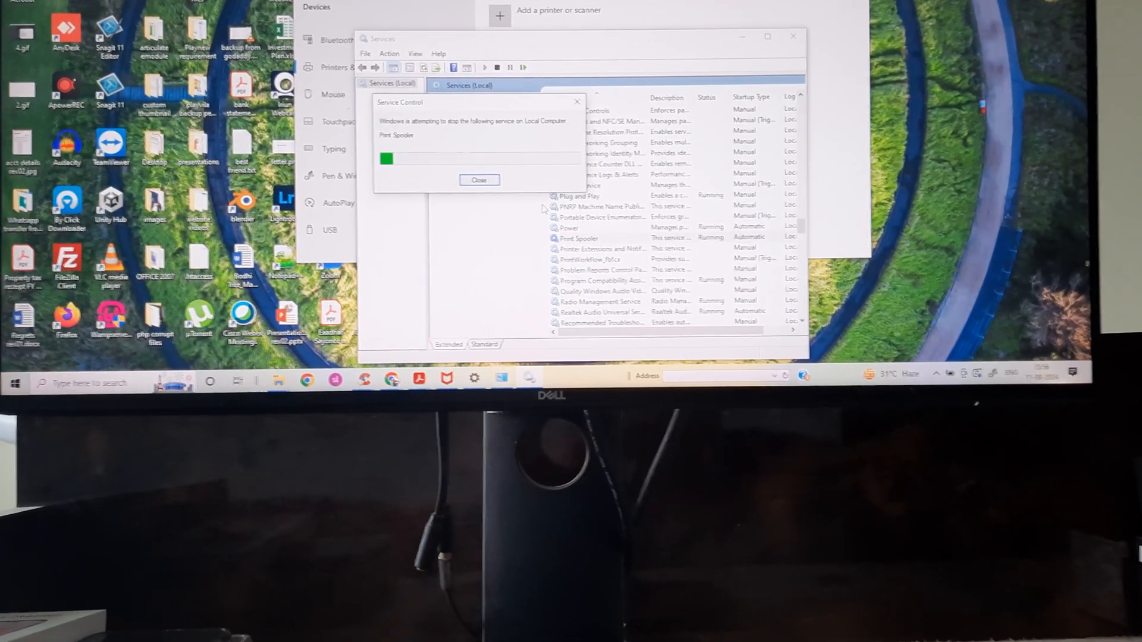
{"action": "right_click", "coordinate": [578, 229]}
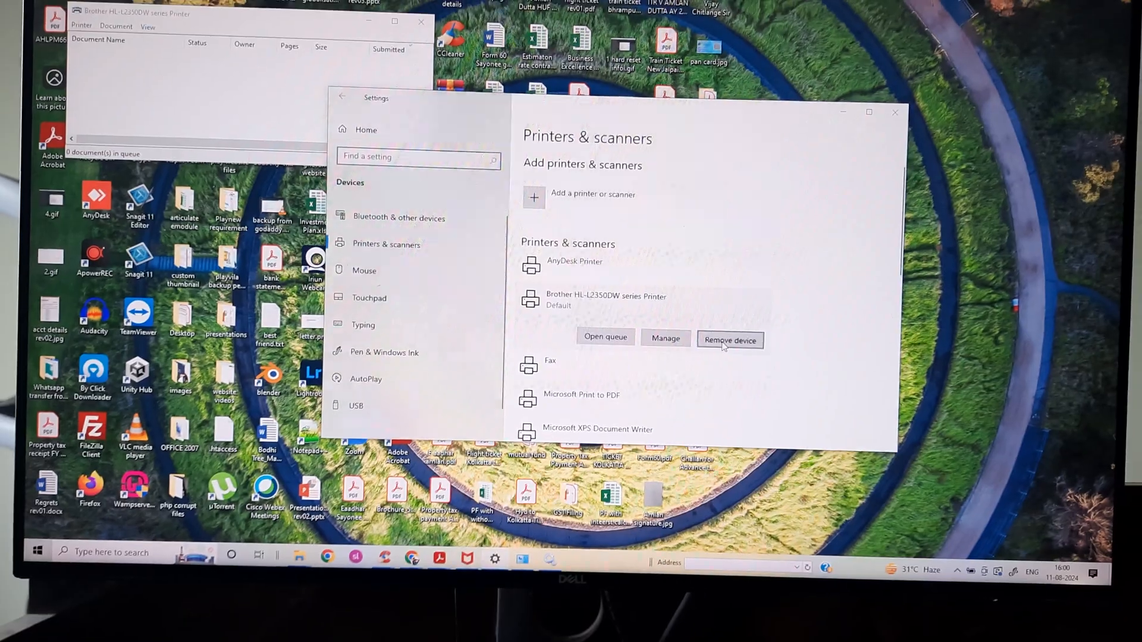
Remove the Brother HL-L2350DW device and confirm Yes so Windows rediscovers it
{"action": "left_click", "coordinate": [729, 340]}
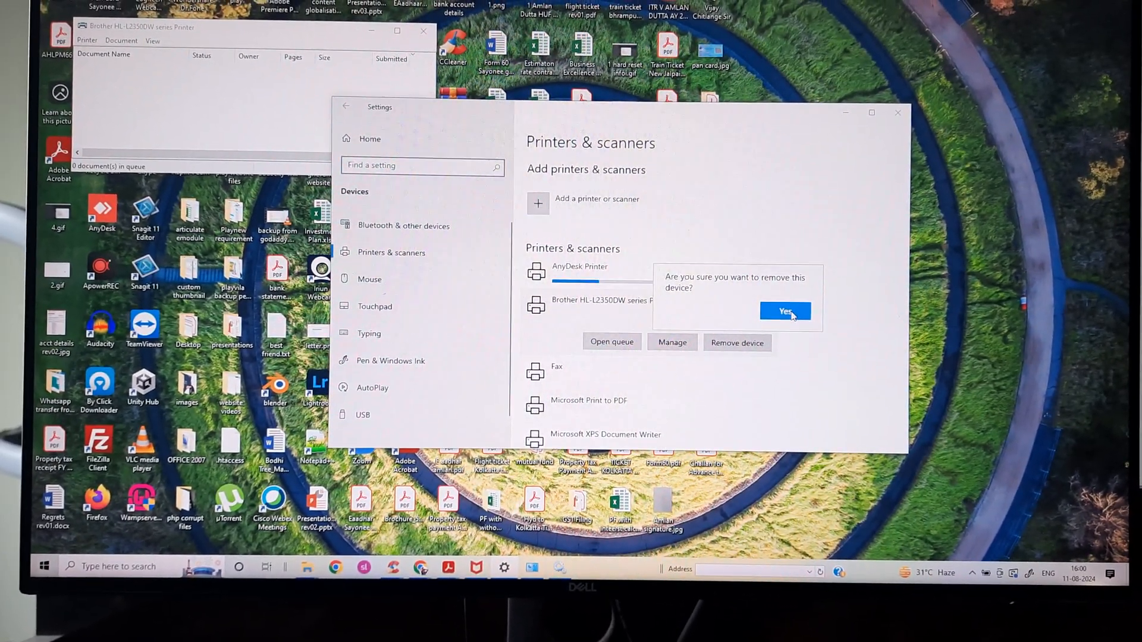
{"action": "left_click", "coordinate": [785, 310]}
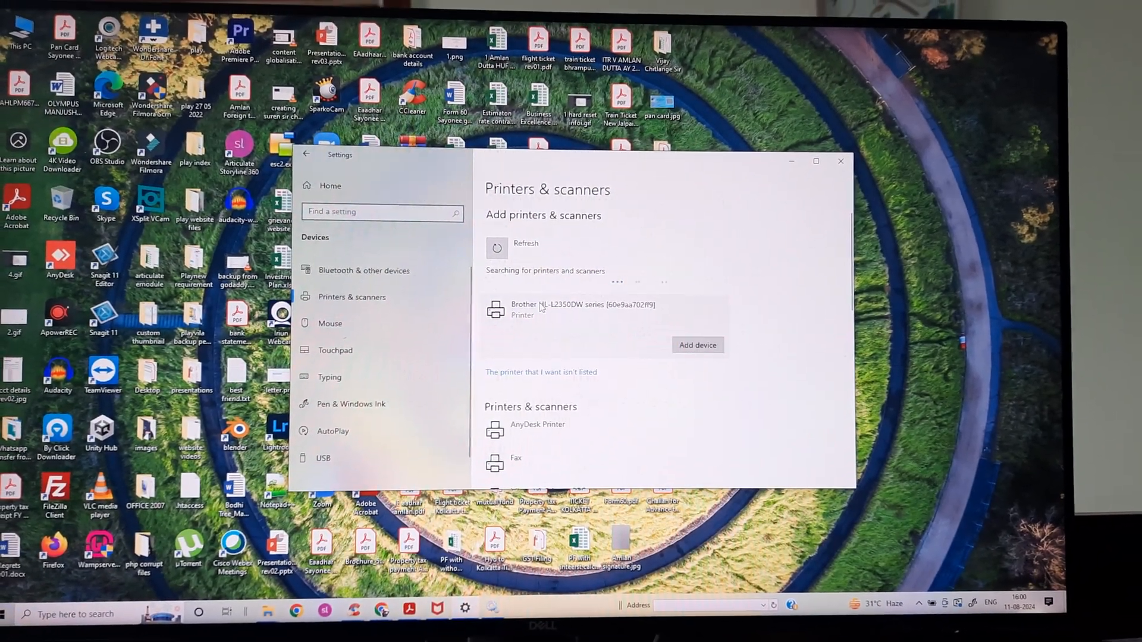
Add the discovered Brother HL-L2350DW, dismiss the install error and let it finish as Ready
{"action": "left_click", "coordinate": [696, 345]}
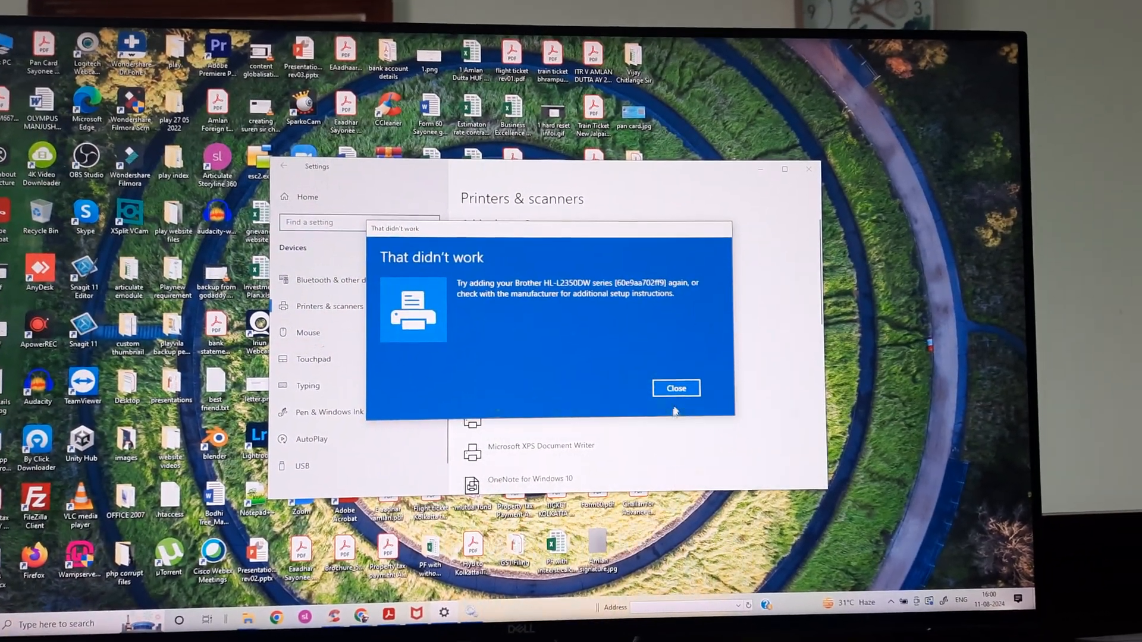
{"action": "left_click", "coordinate": [674, 387]}
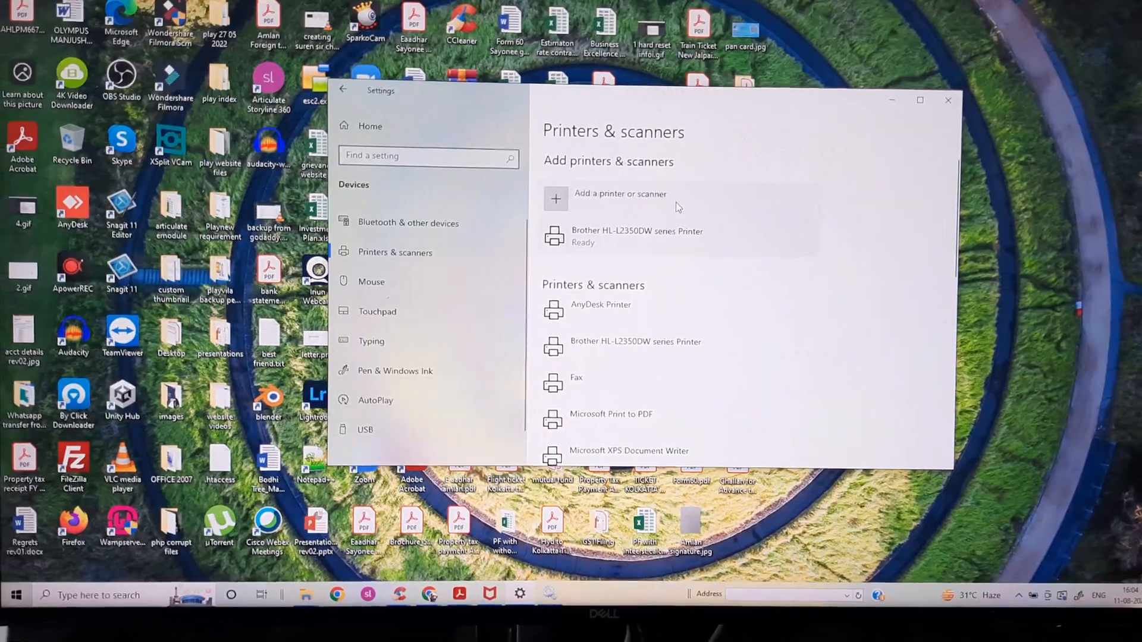
Check the Brother HL-L2350DW via Manage shows Default, then return to the printer list
{"action": "left_click", "coordinate": [620, 194]}
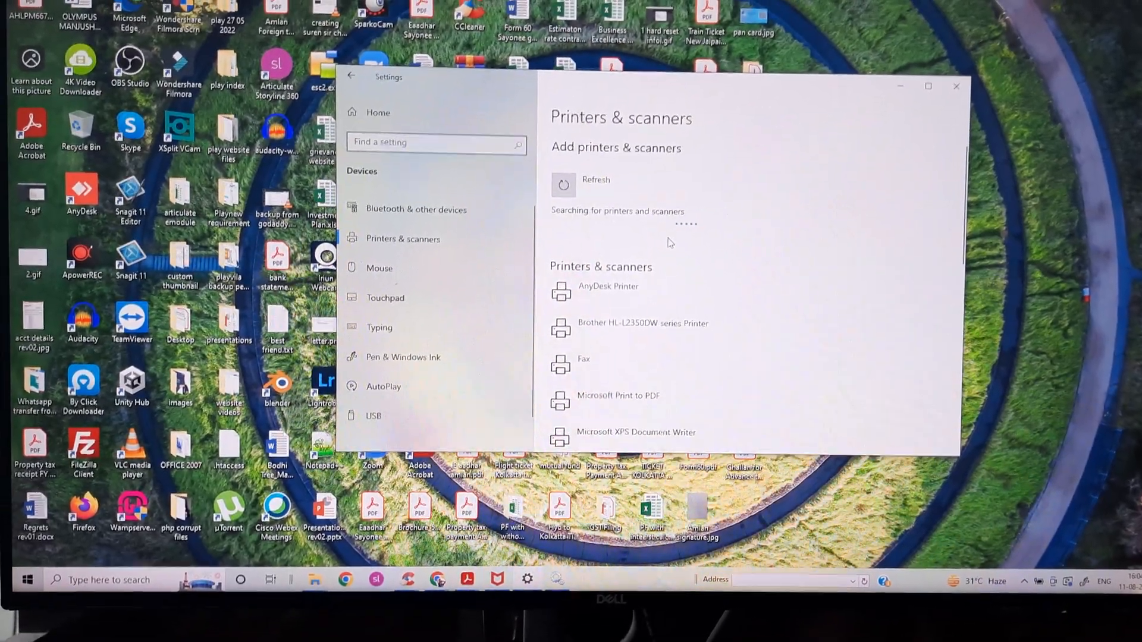
{"action": "left_click", "coordinate": [643, 323]}
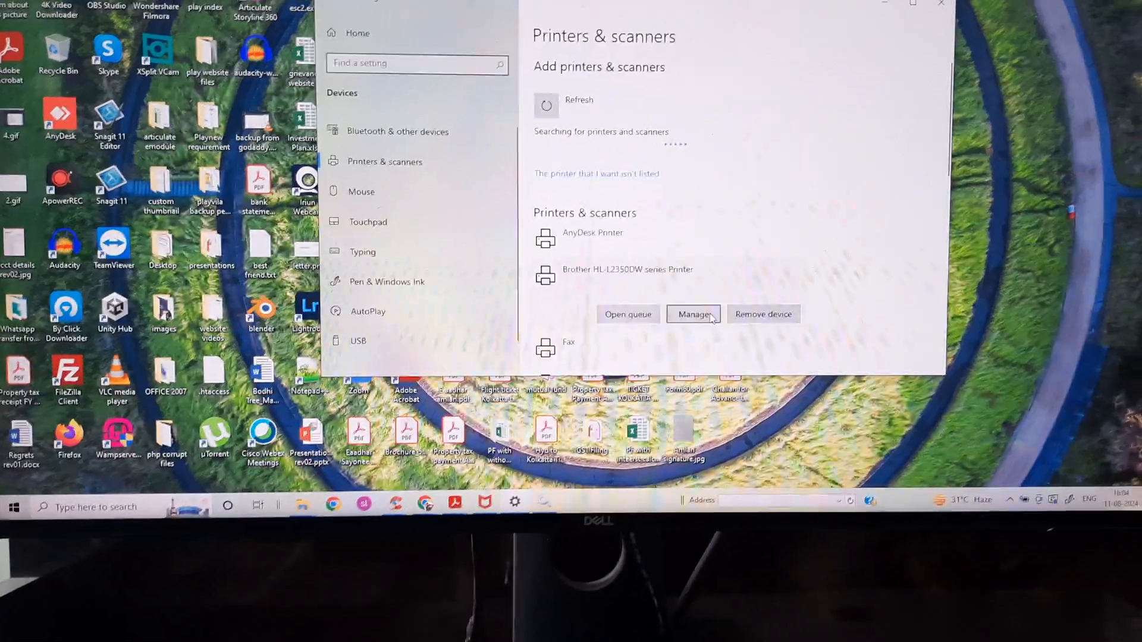
{"action": "left_click", "coordinate": [694, 314]}
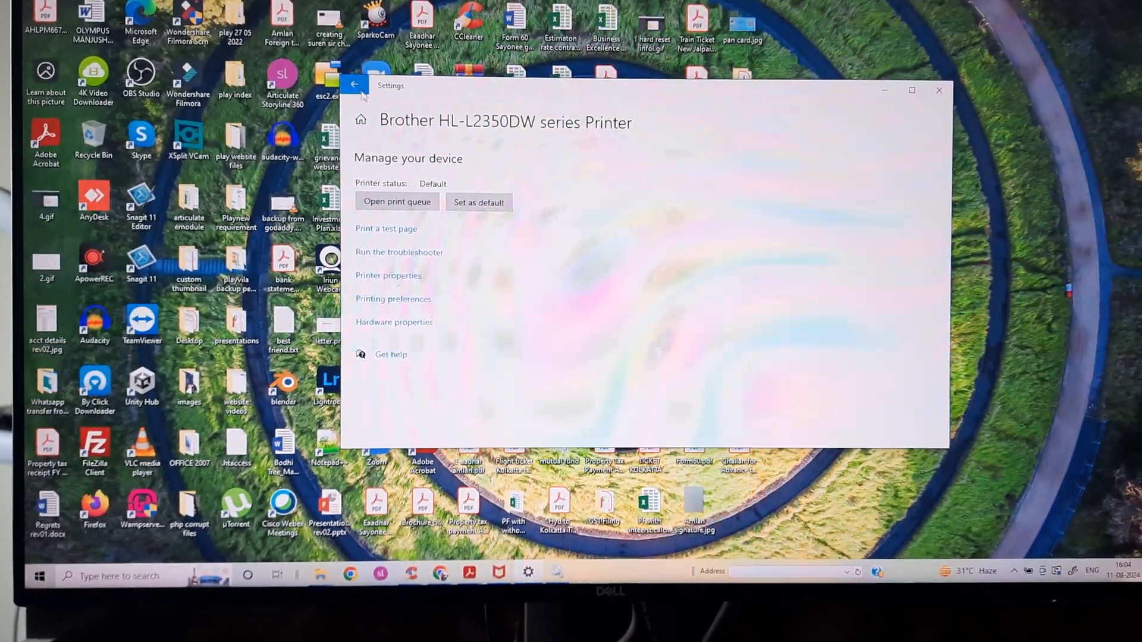
{"action": "left_click", "coordinate": [355, 85]}
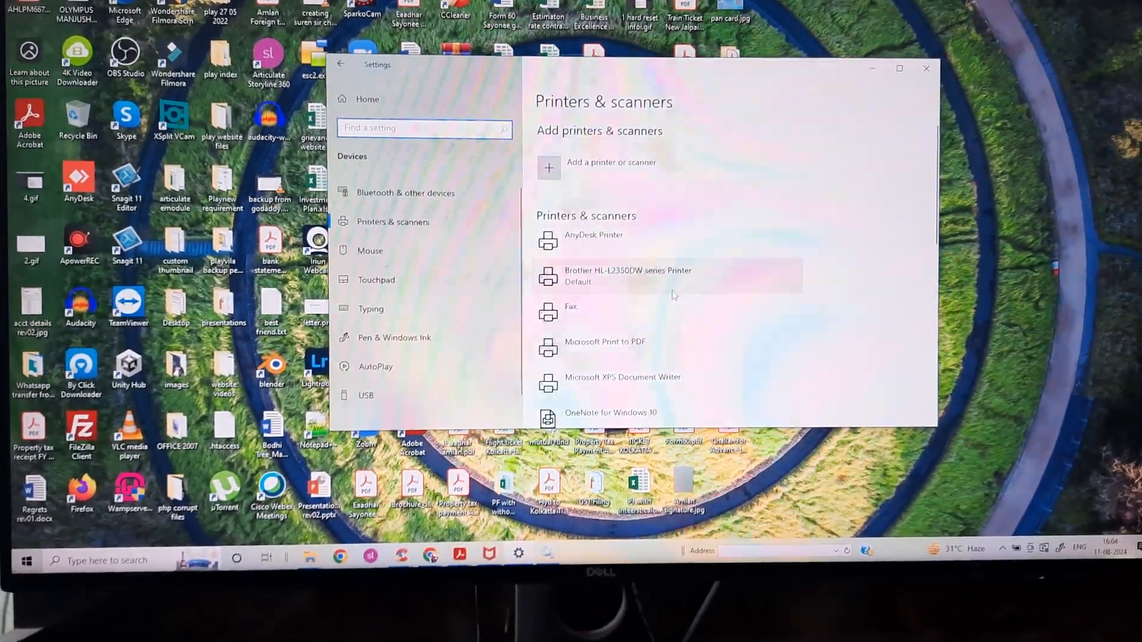